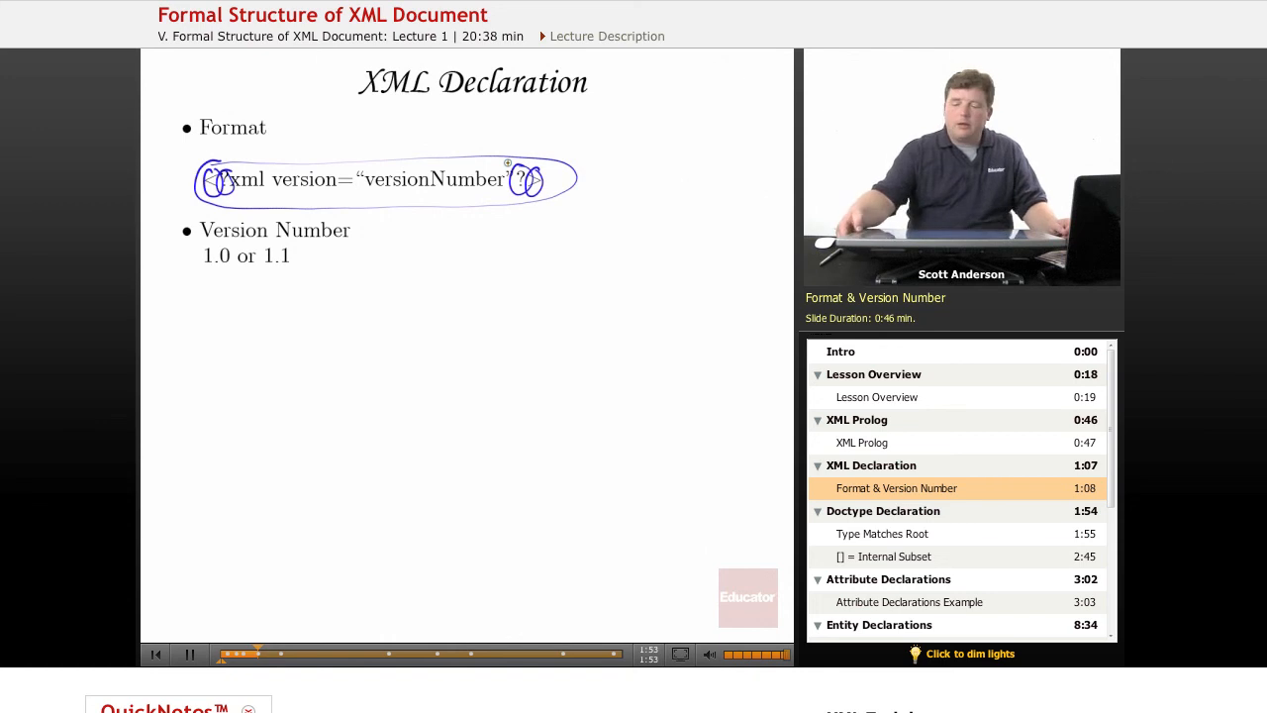
# - Jump the lecture to the 'Type Matches Root' entry under Doctype Declaration in the chapter list
pyautogui.click(881, 534)
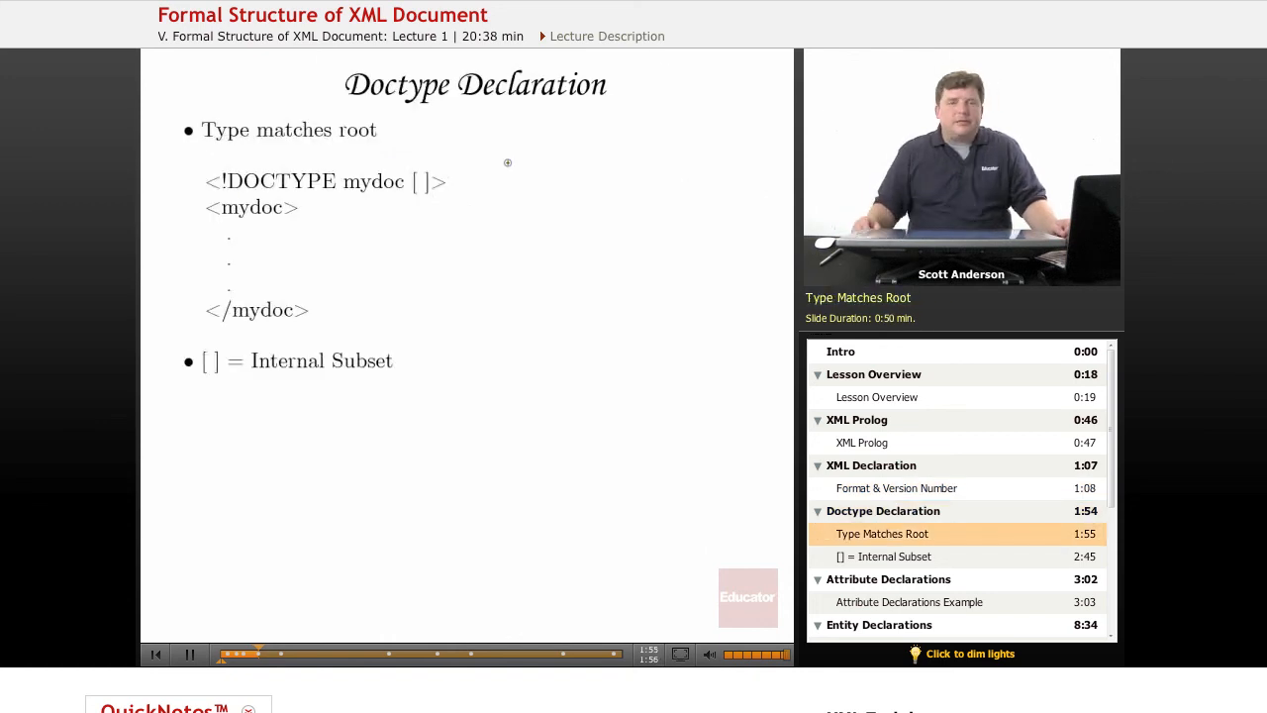